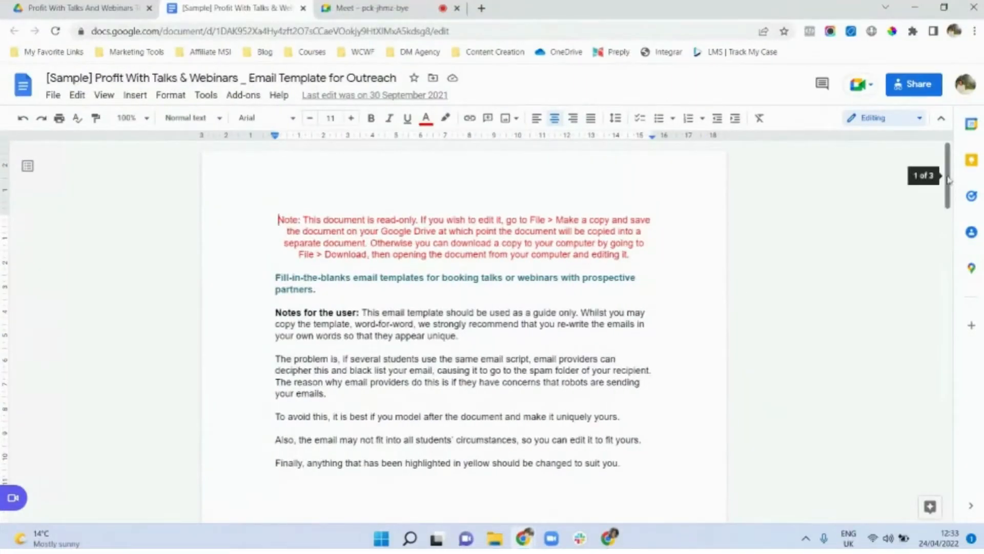
- Scroll down through the current page
scroll(down, 3)
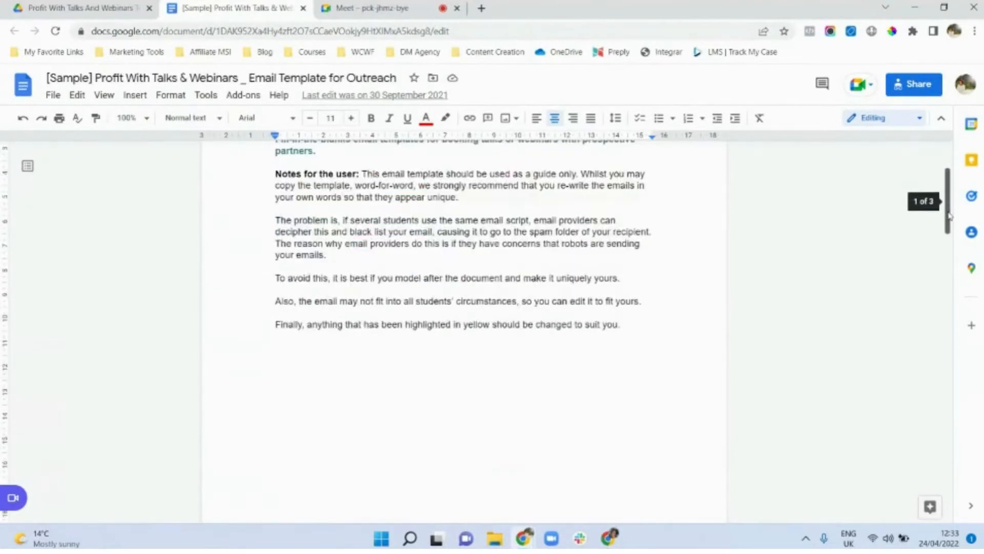
scroll(down, 3)
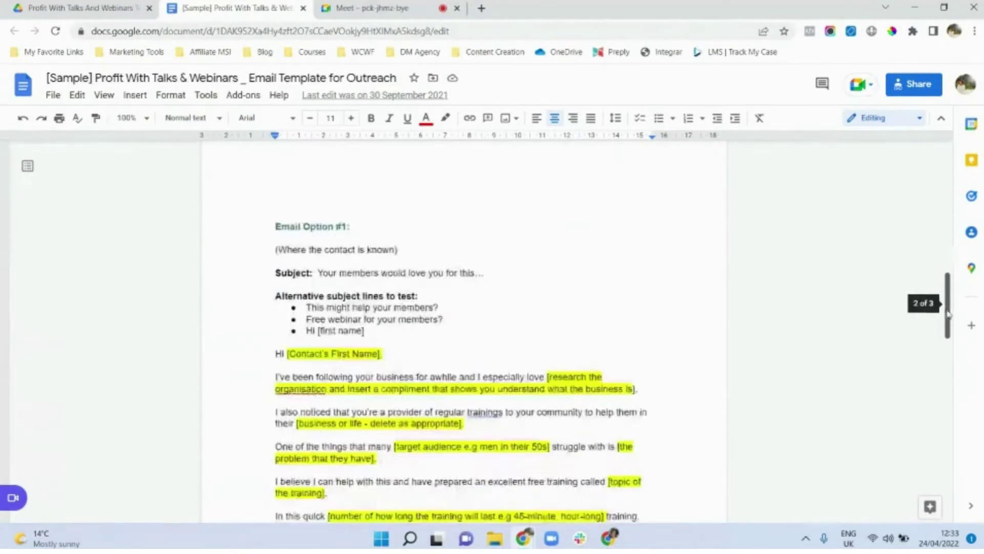
scroll(down, 3)
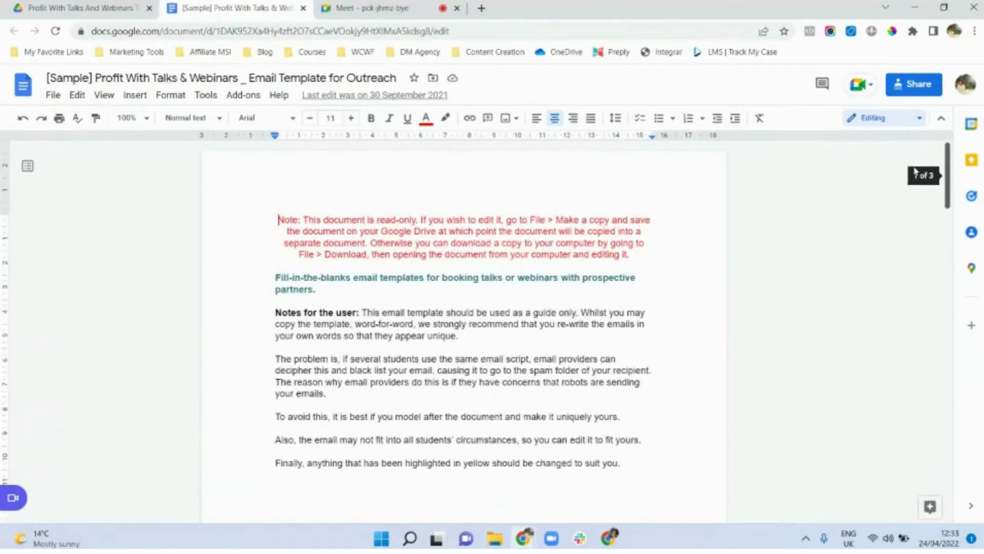
scroll(down, 3)
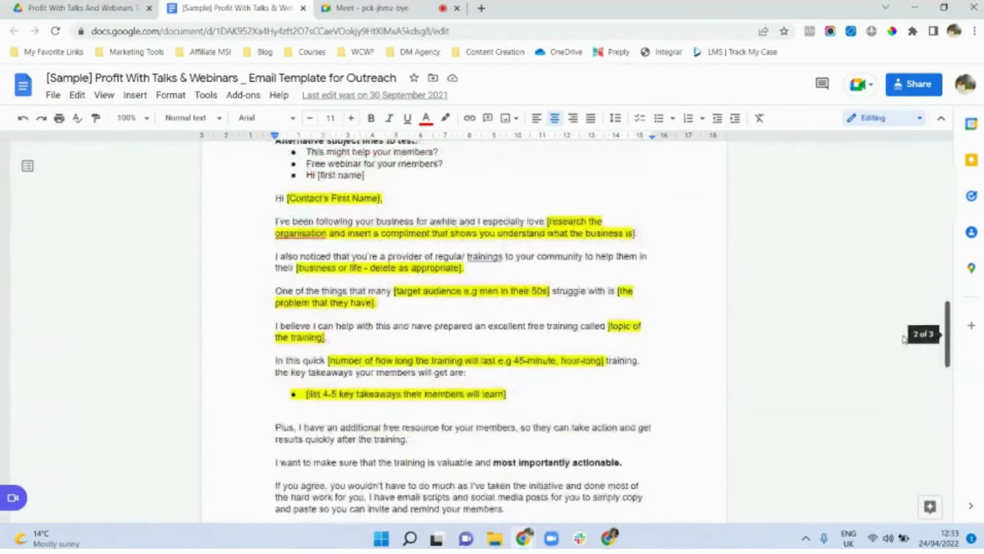
scroll(down, 3)
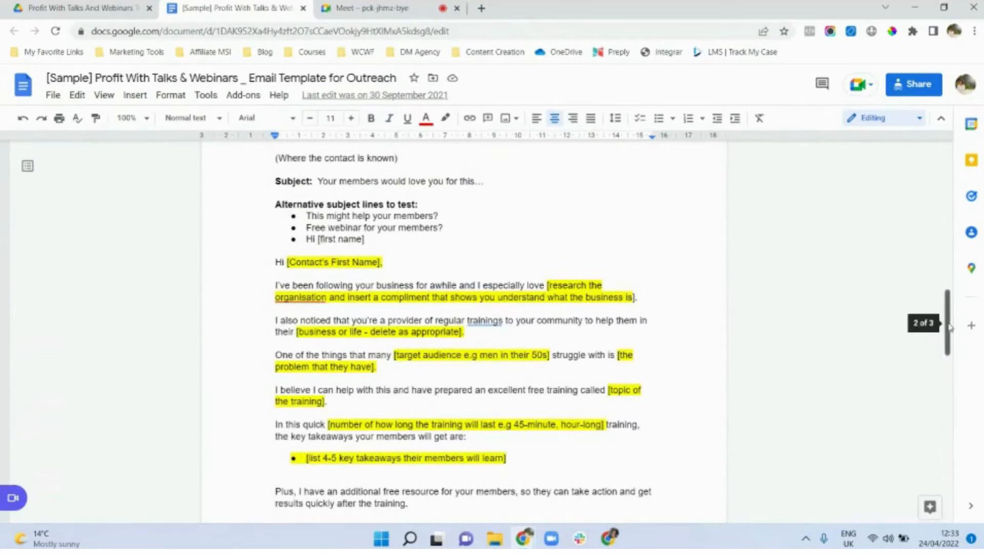
scroll(down, 3)
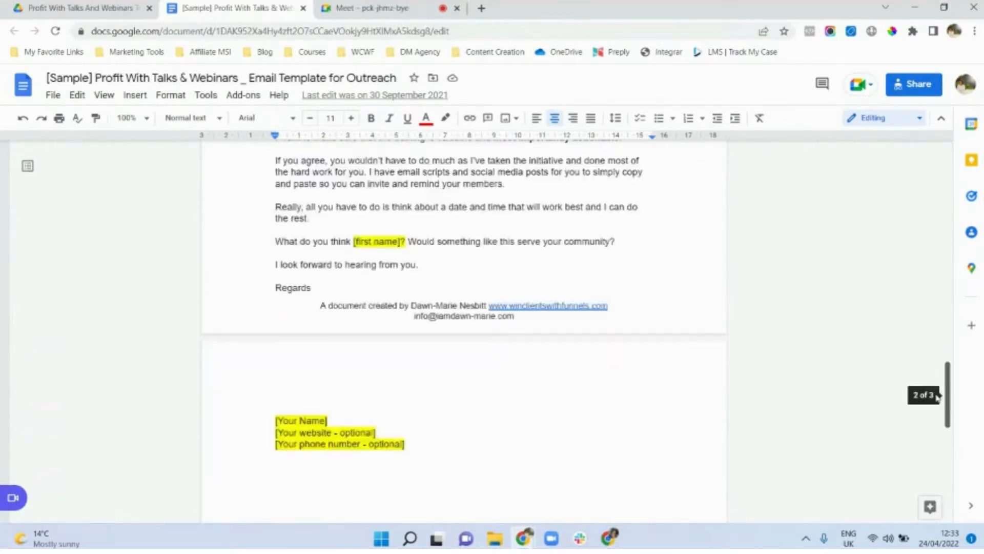
scroll(down, 3)
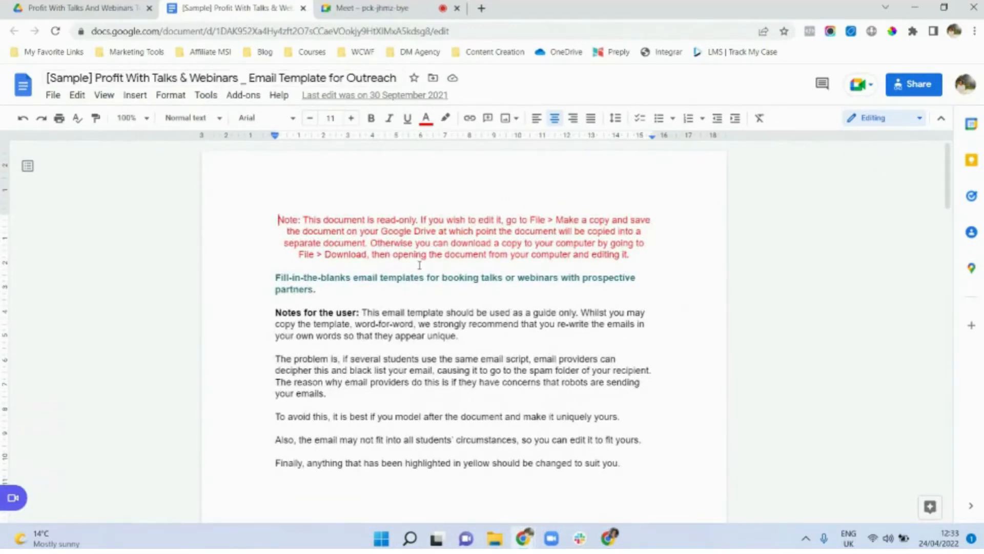
mouse_move(485, 336)
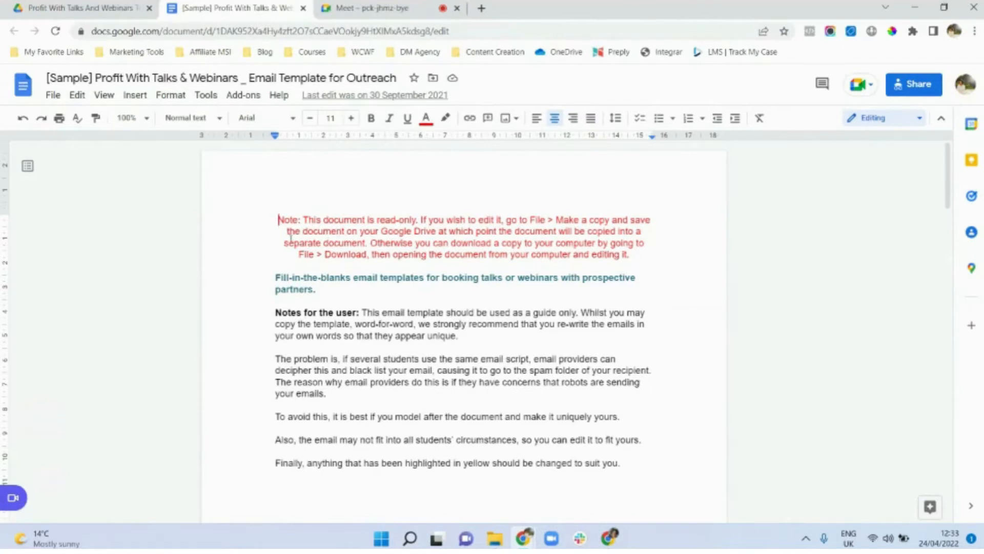
mouse_move(337, 269)
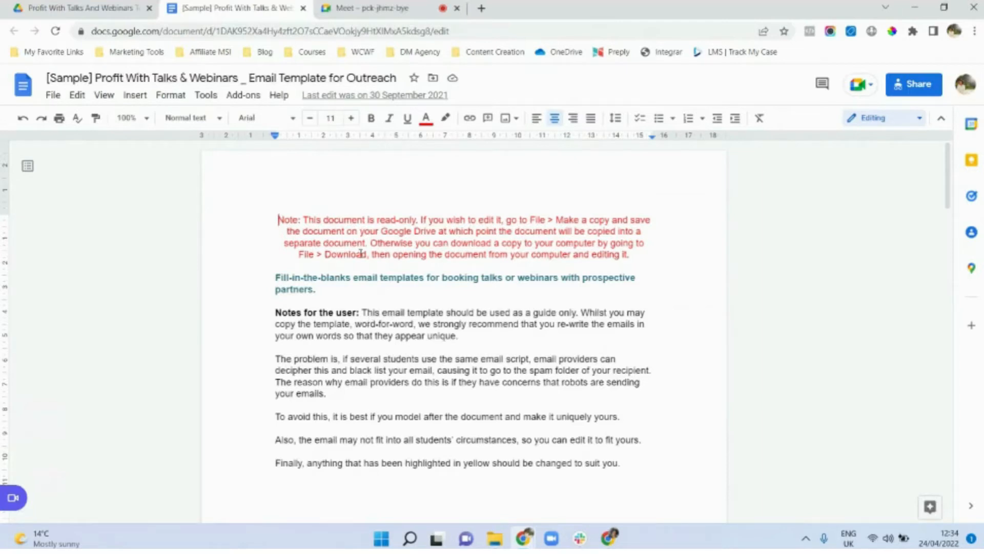
mouse_move(502, 331)
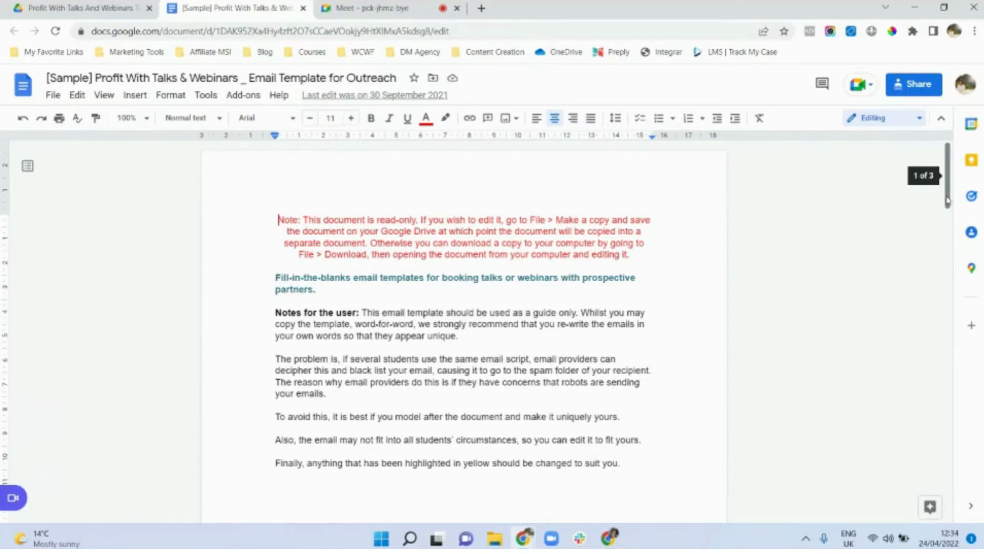
scroll(down, 3)
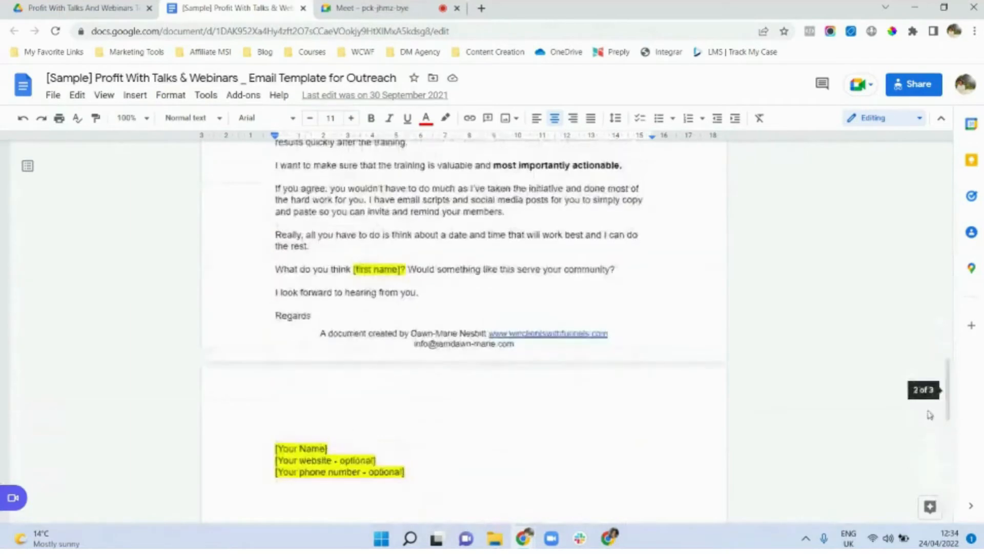
mouse_move(826, 328)
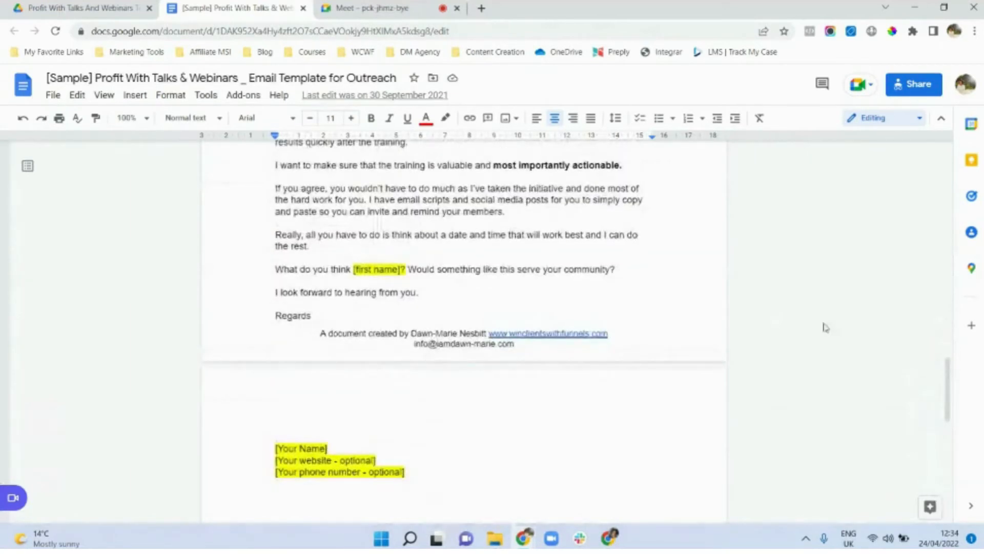
scroll(down, 3)
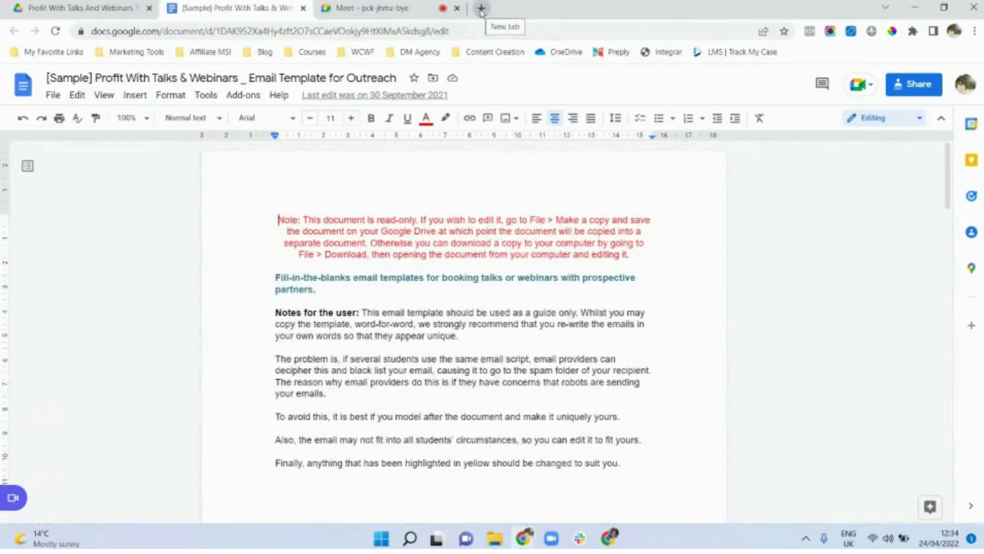
- Search 'google docs' in a new tab and open the docs.google.com result
click(480, 7)
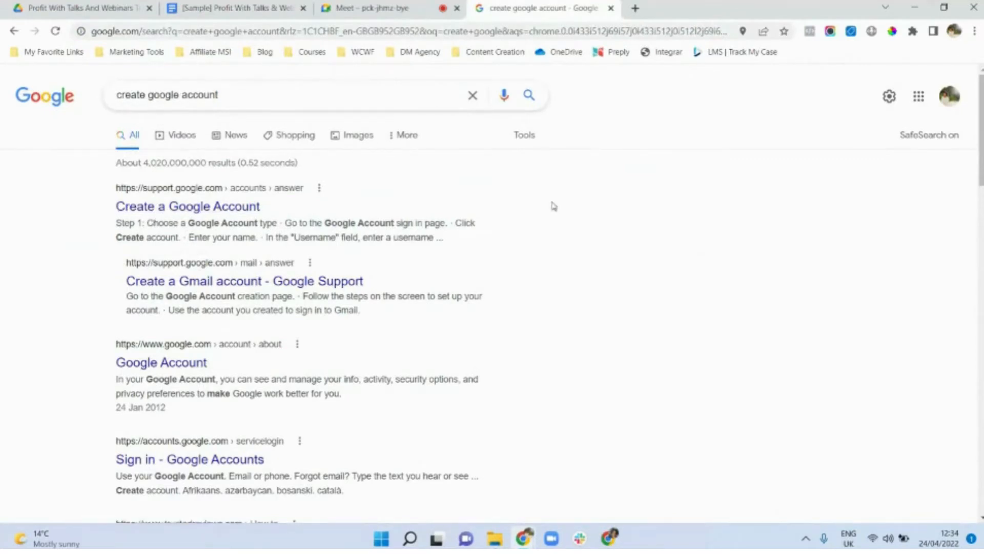
click(232, 95)
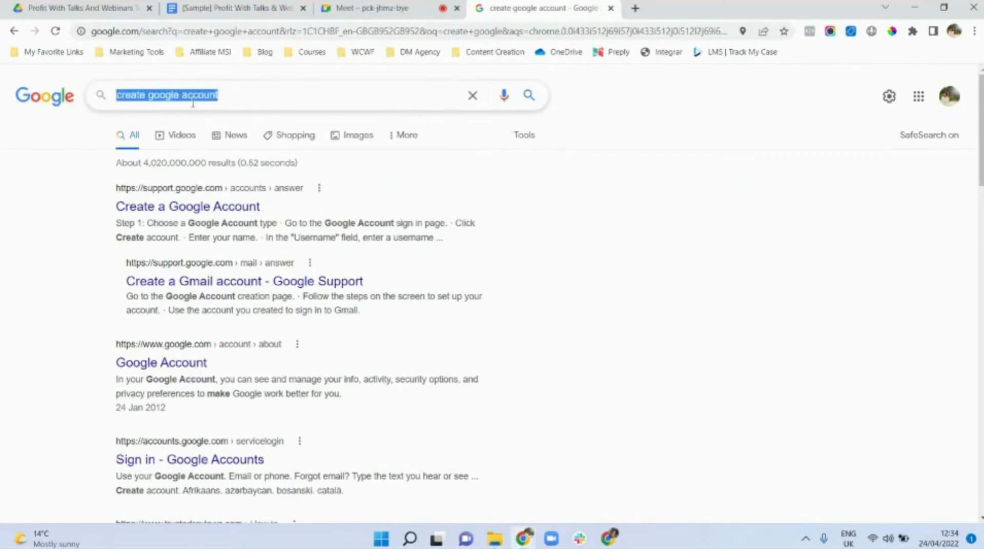
text(google do)
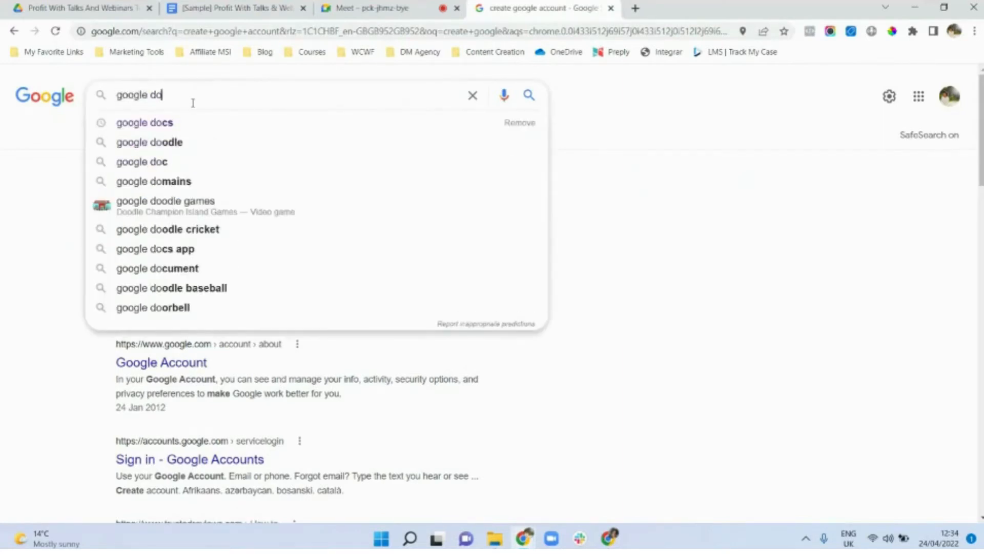
click(144, 123)
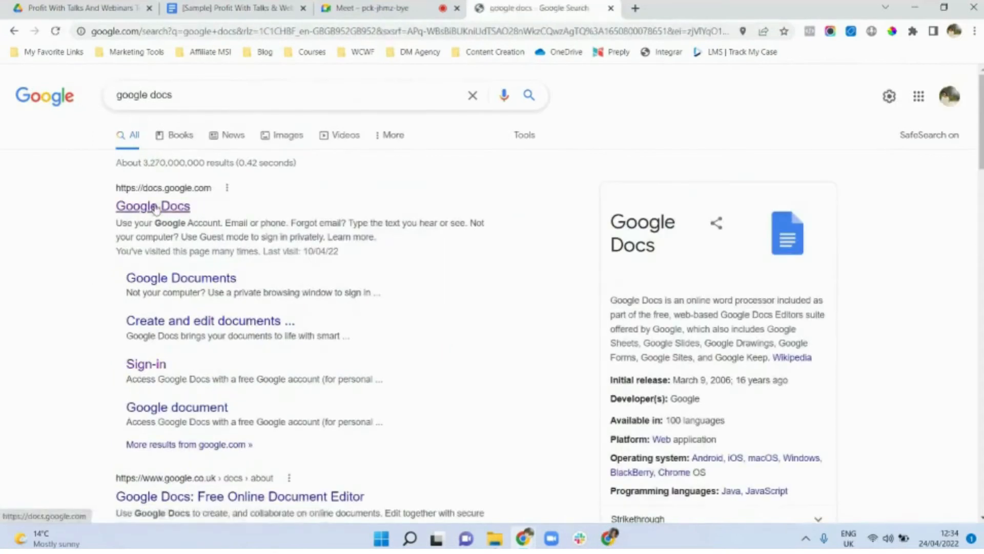
click(154, 206)
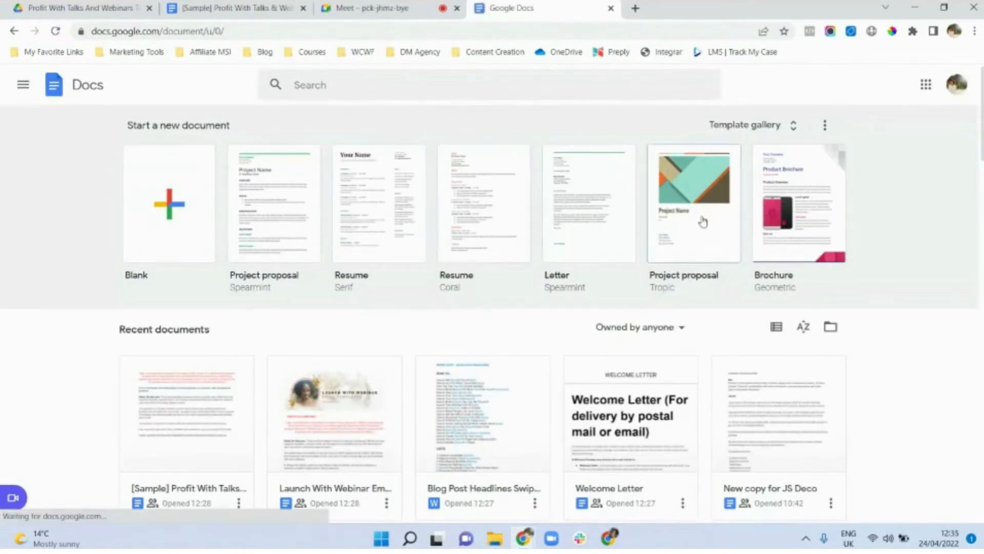
mouse_move(351, 209)
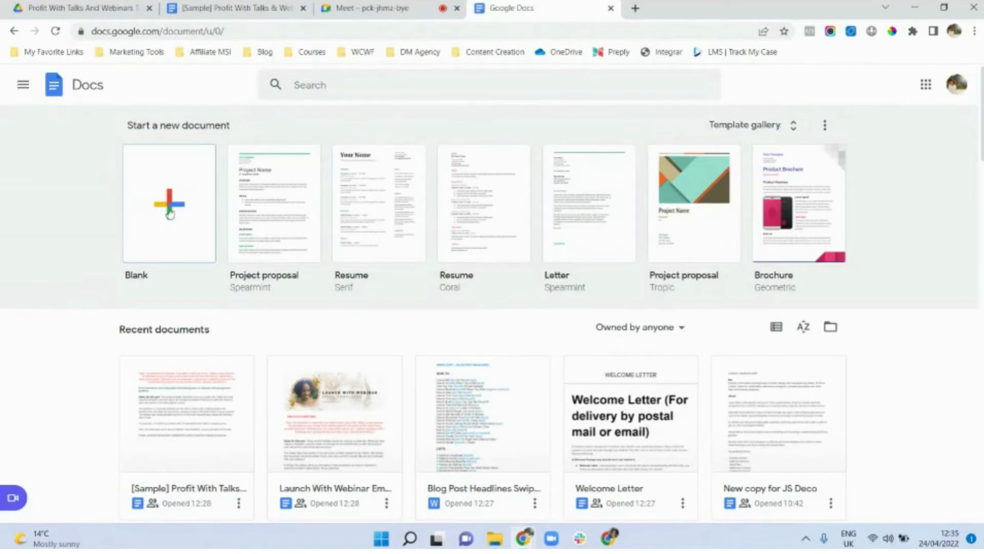
- Create a new Untitled document from the Blank template tile
click(169, 207)
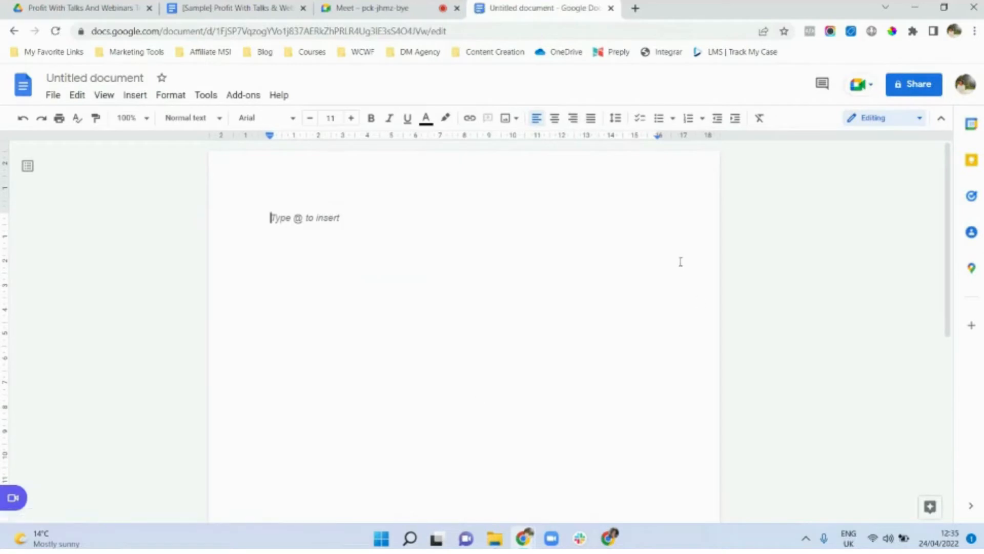
mouse_move(235, 7)
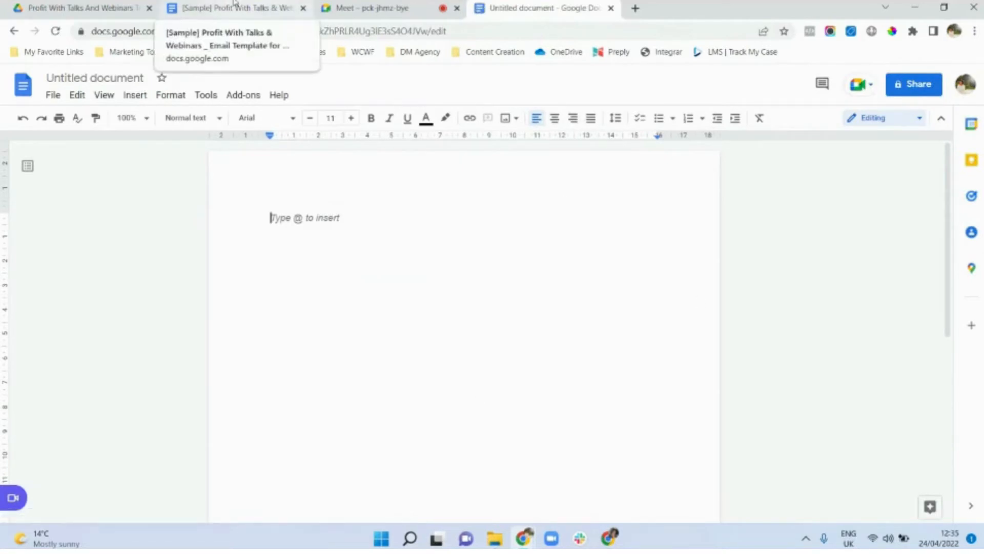
- Return to the [Sample] Profit With Talks & Webinars template tab
click(225, 8)
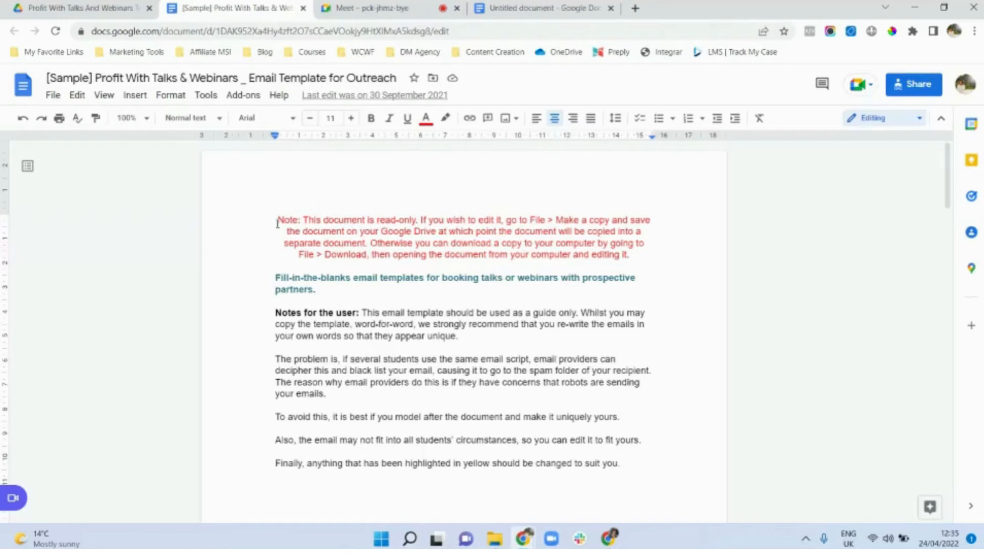
mouse_move(272, 225)
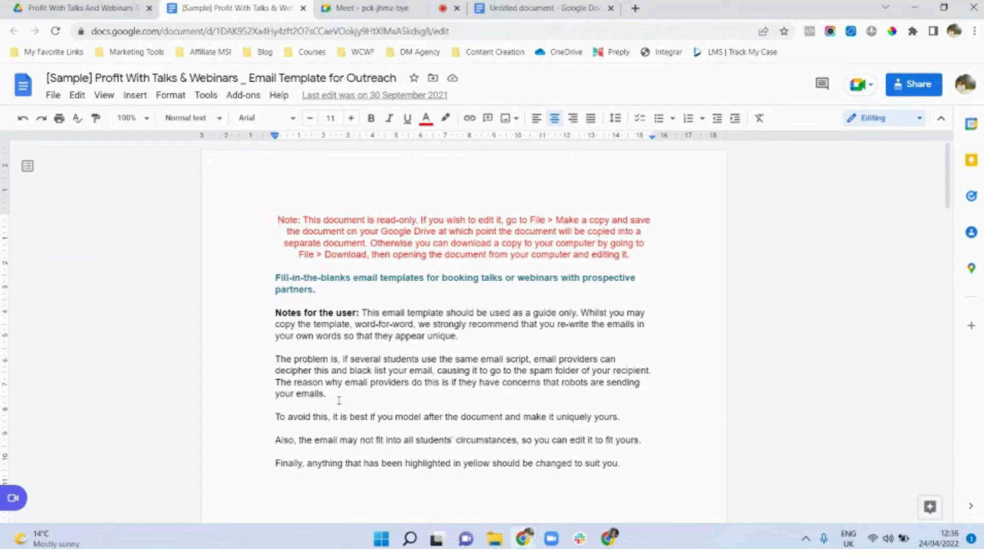
- Rename the new document 'Sample Demo Template' and type 'Type text here' in its body
click(544, 9)
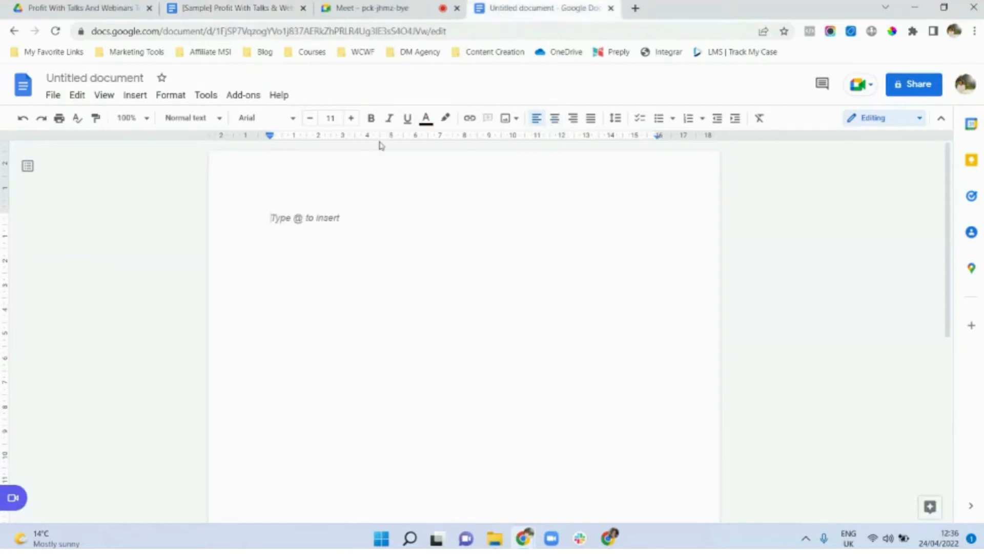
mouse_move(533, 294)
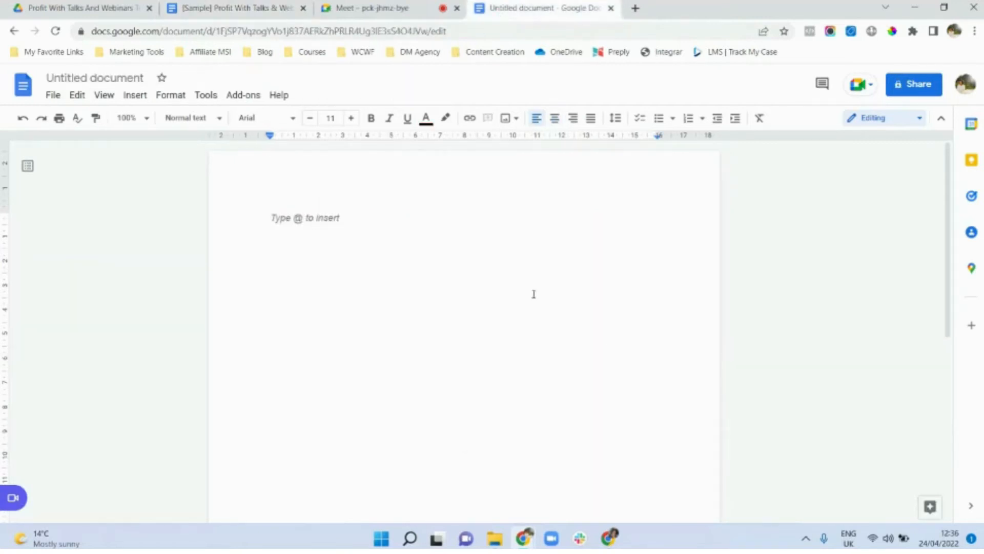
scroll(down, 3)
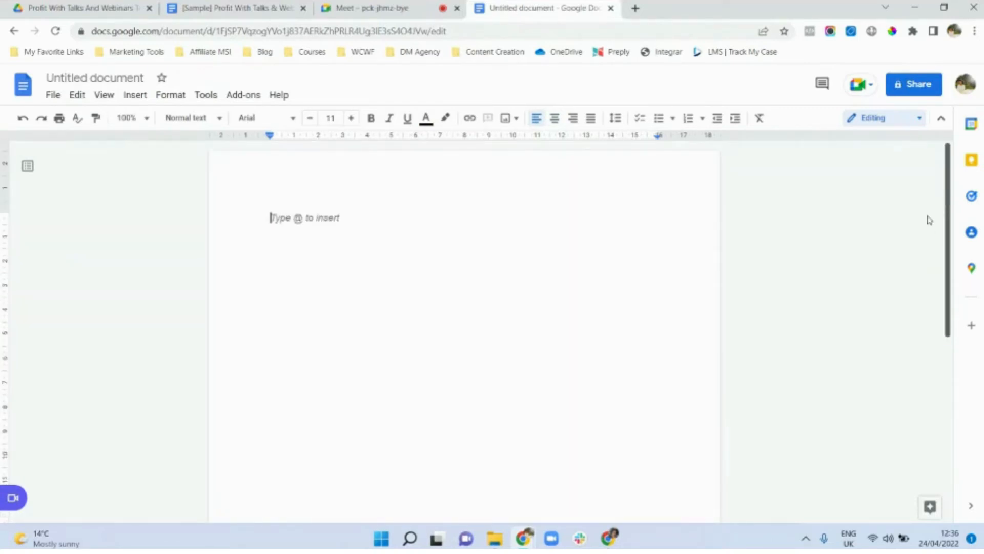
mouse_move(94, 78)
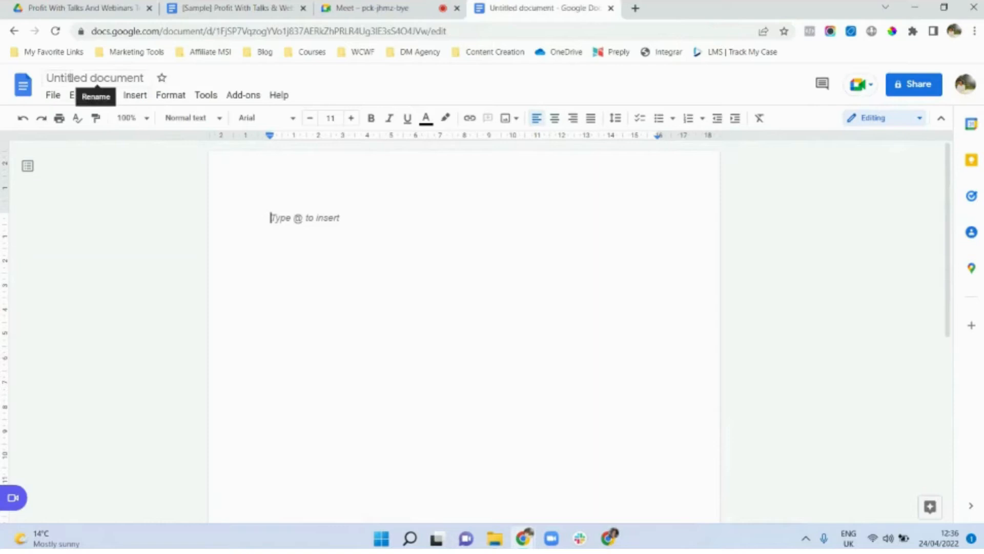
click(95, 78)
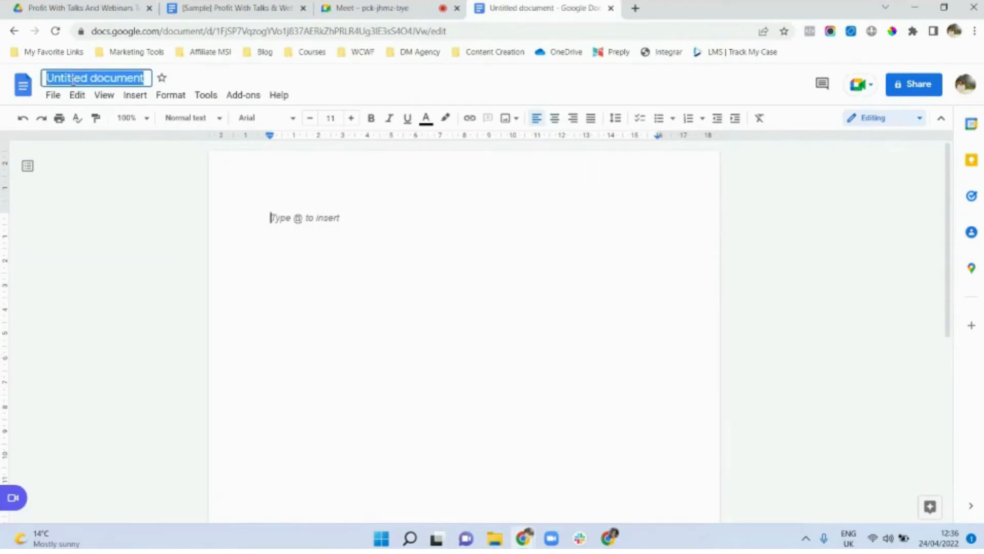
text(Sample Demo Template)
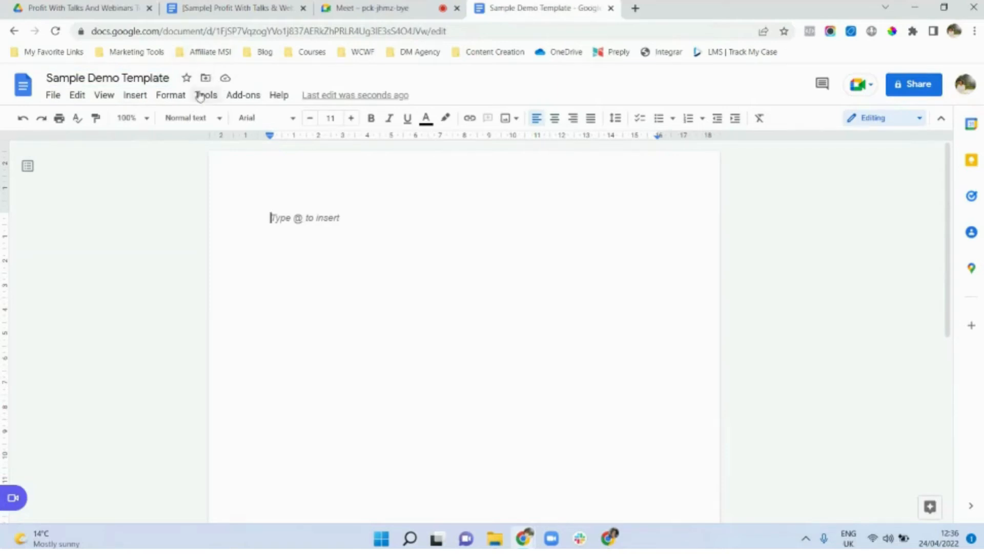
mouse_move(186, 78)
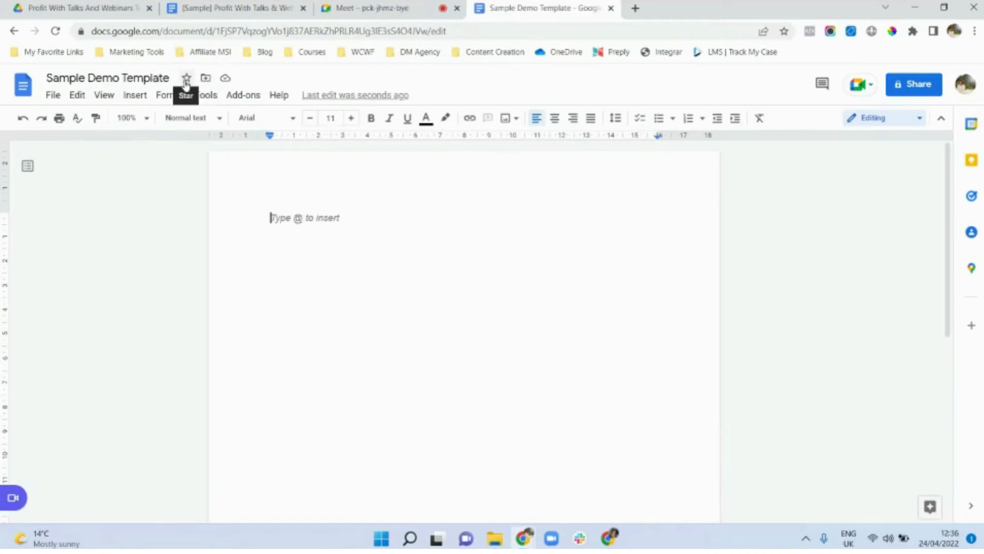
mouse_move(234, 67)
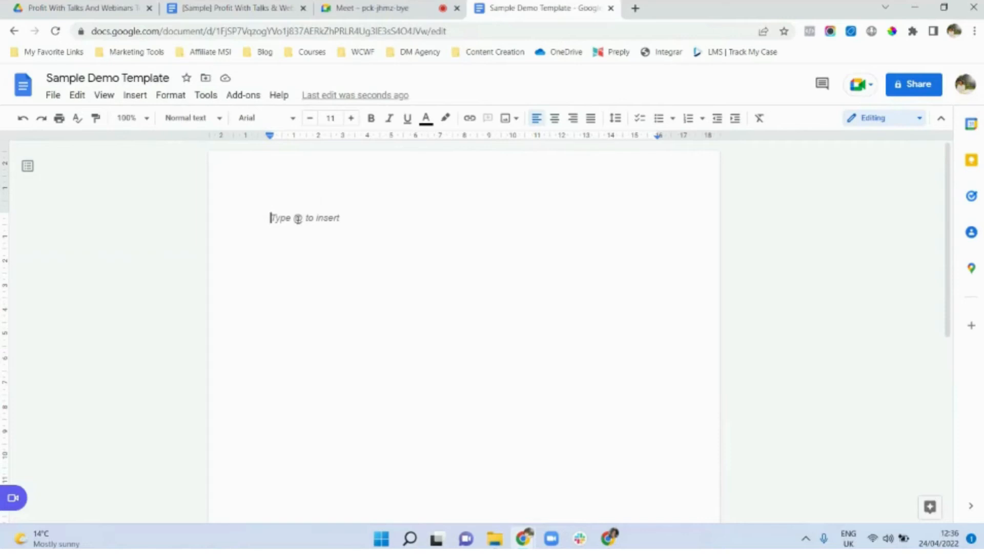
mouse_move(297, 235)
text(Type text)
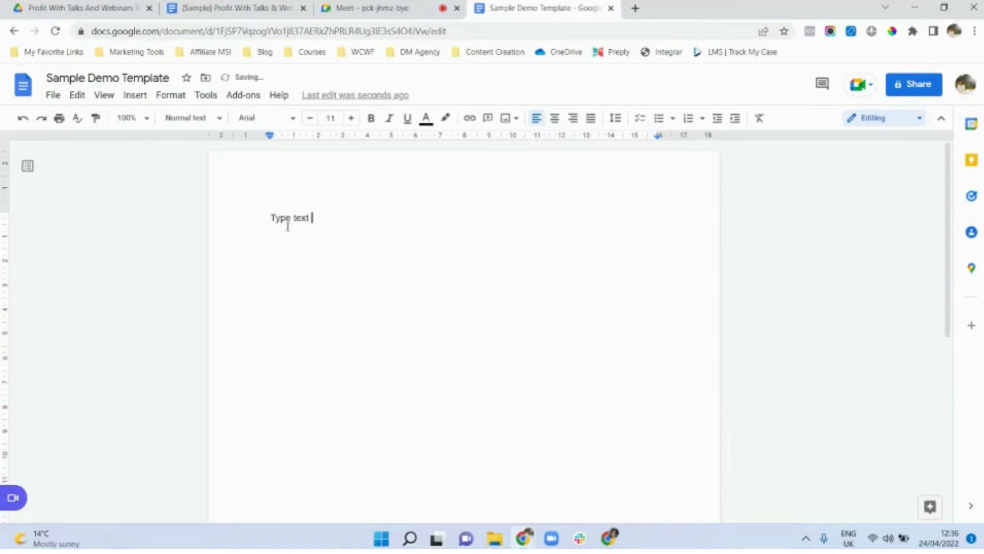
text(here)
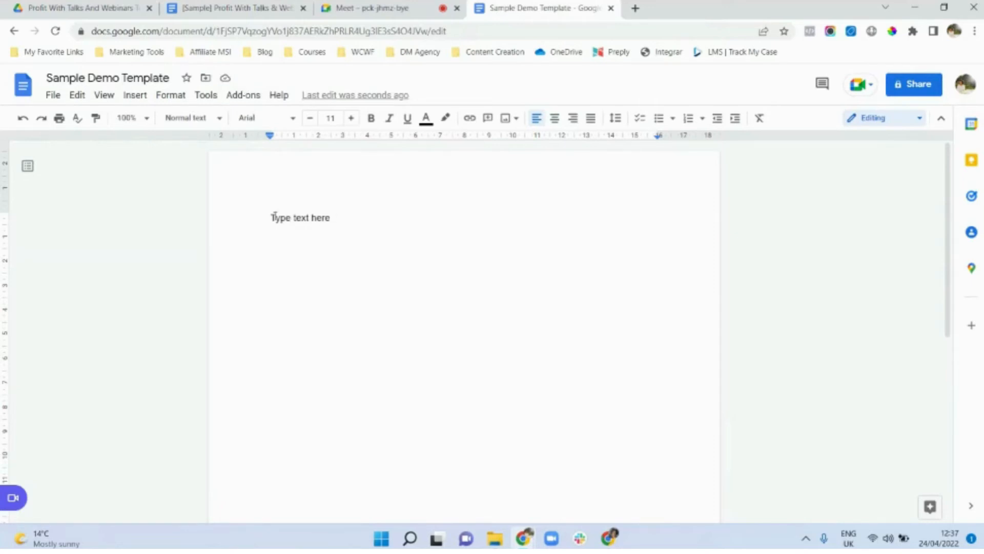
mouse_move(310, 263)
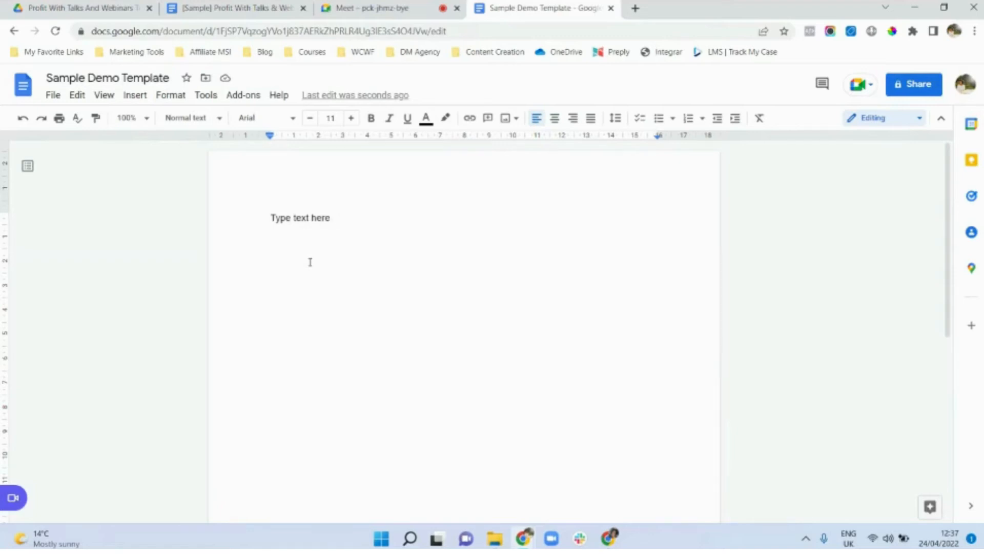
mouse_move(524, 279)
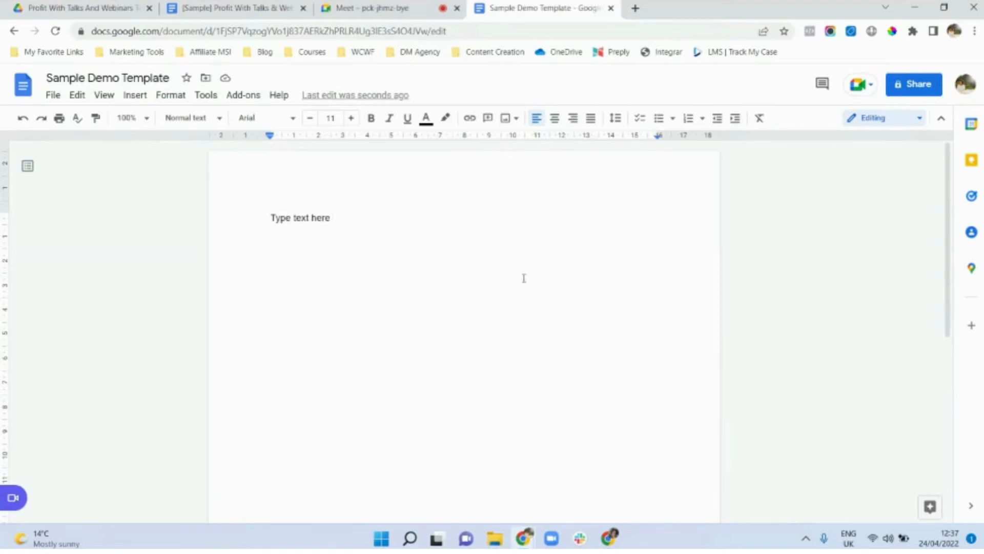
- Share the document so anyone with the link has Viewer access
click(915, 84)
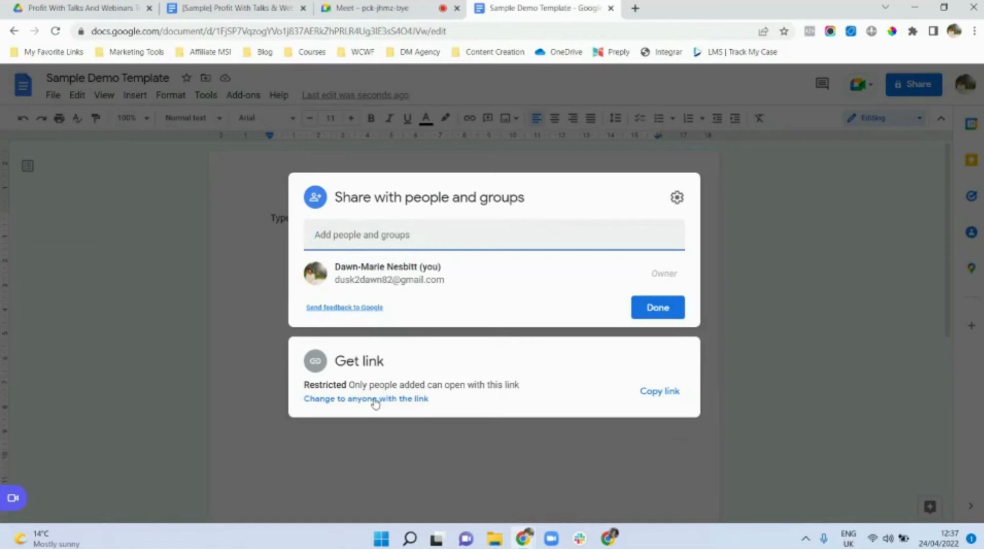
click(367, 398)
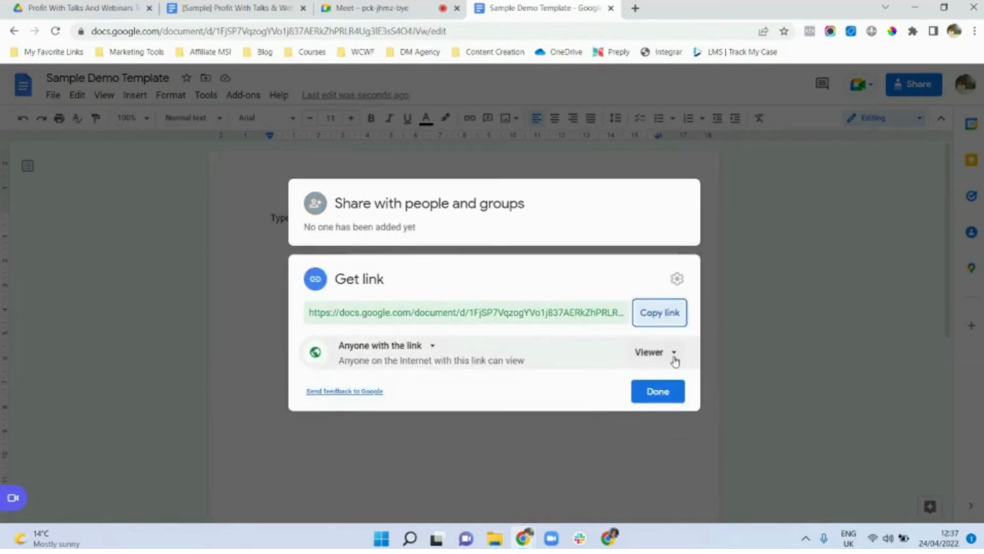
click(655, 352)
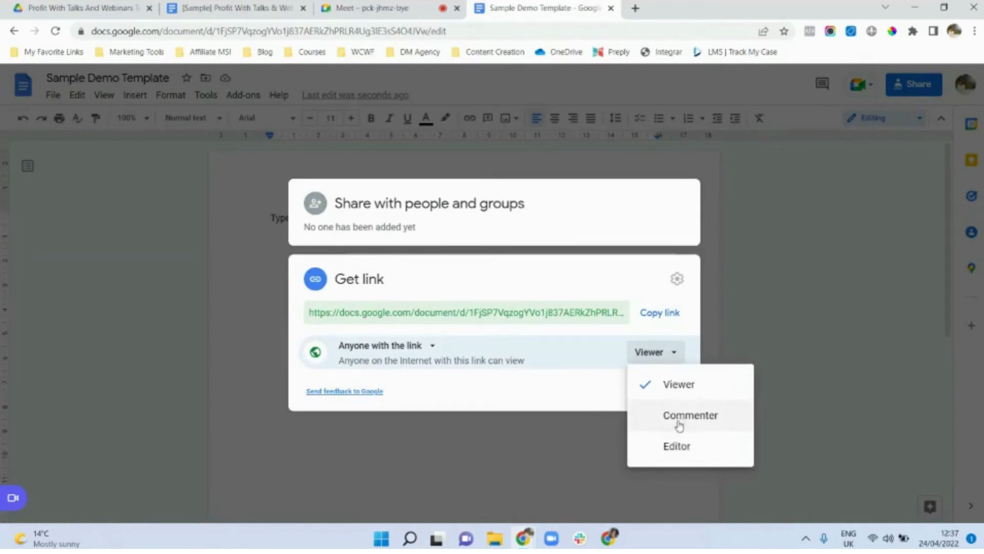
mouse_move(645, 392)
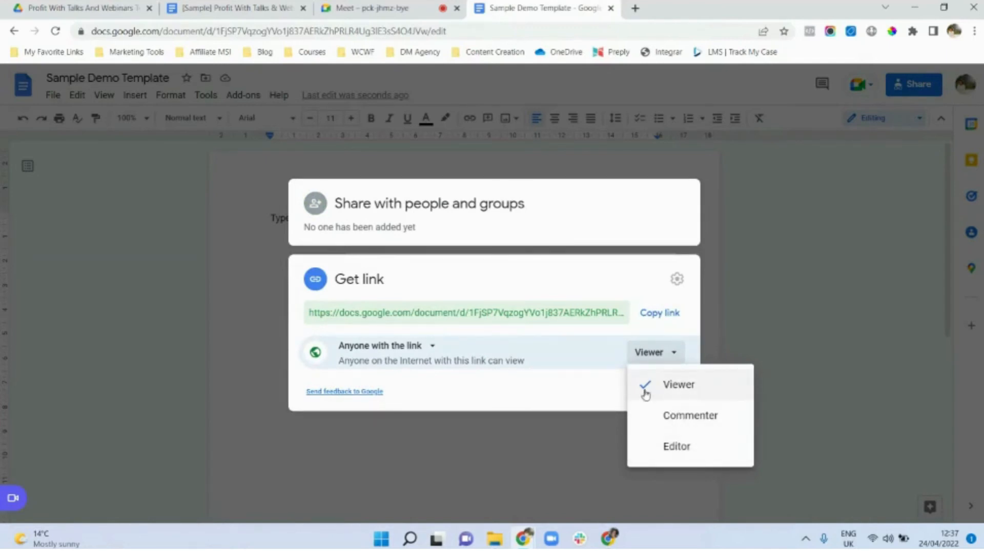
mouse_move(559, 389)
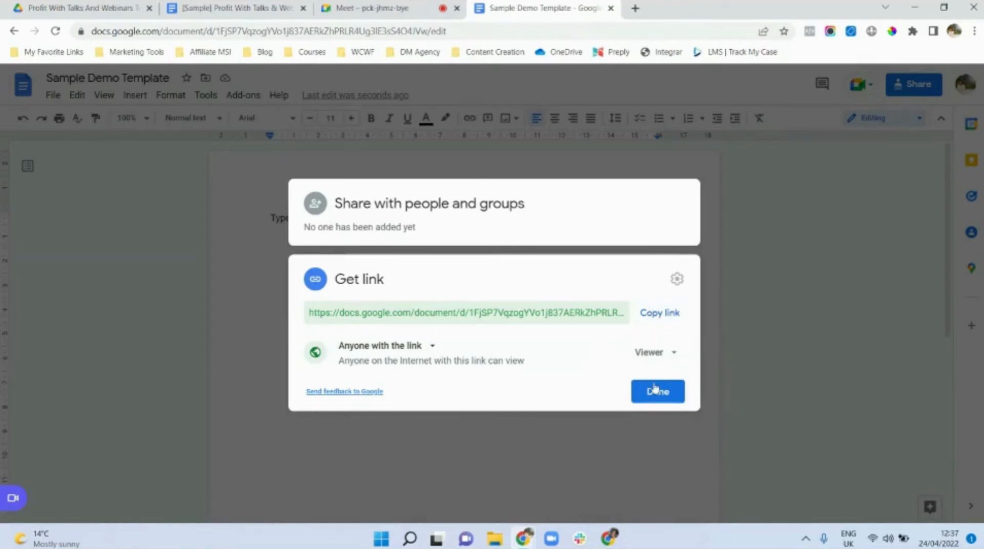
click(657, 390)
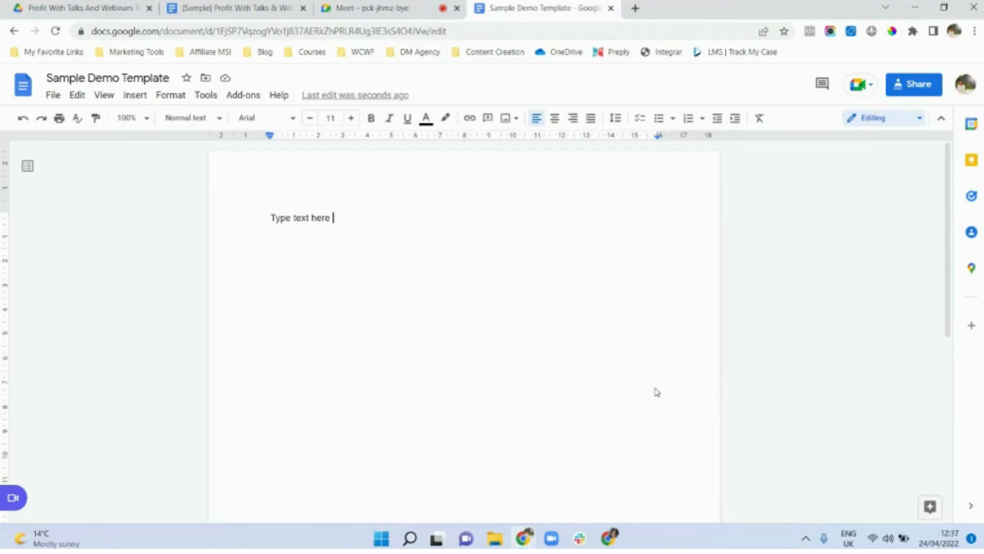
mouse_move(626, 354)
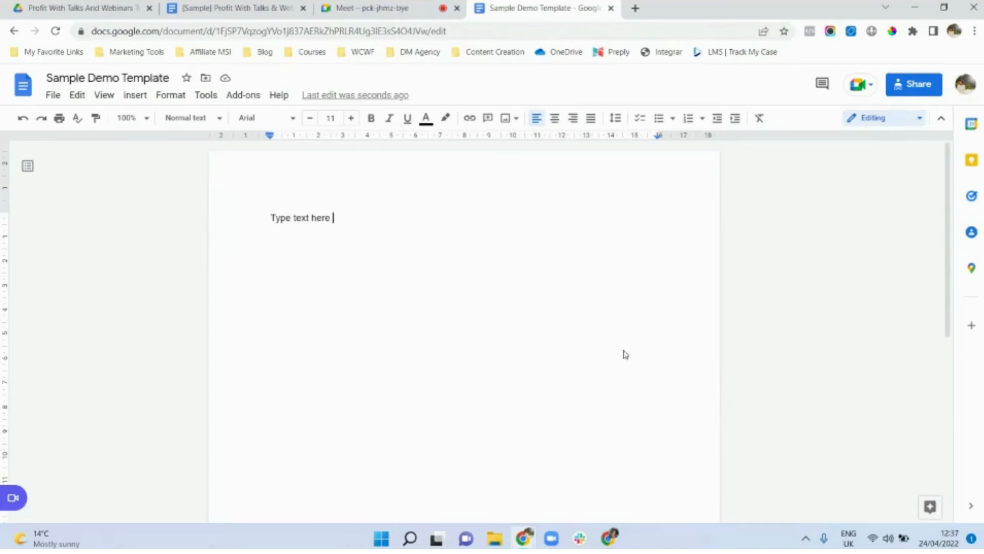
mouse_move(435, 244)
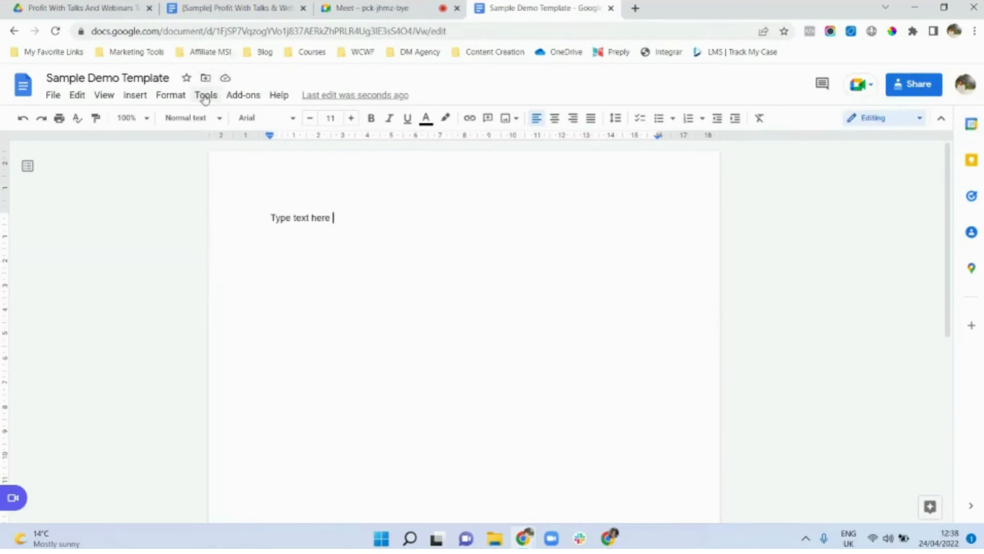
mouse_move(205, 78)
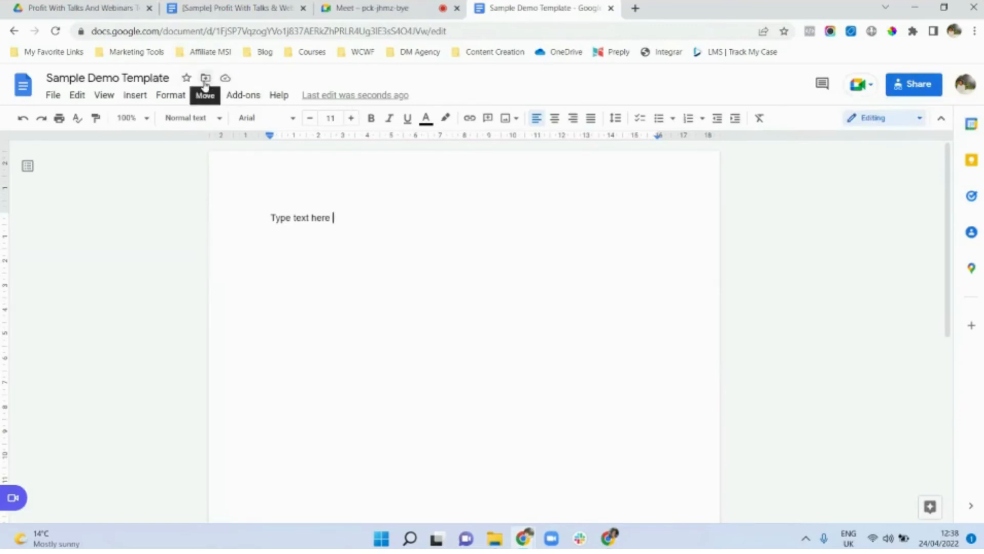
click(205, 78)
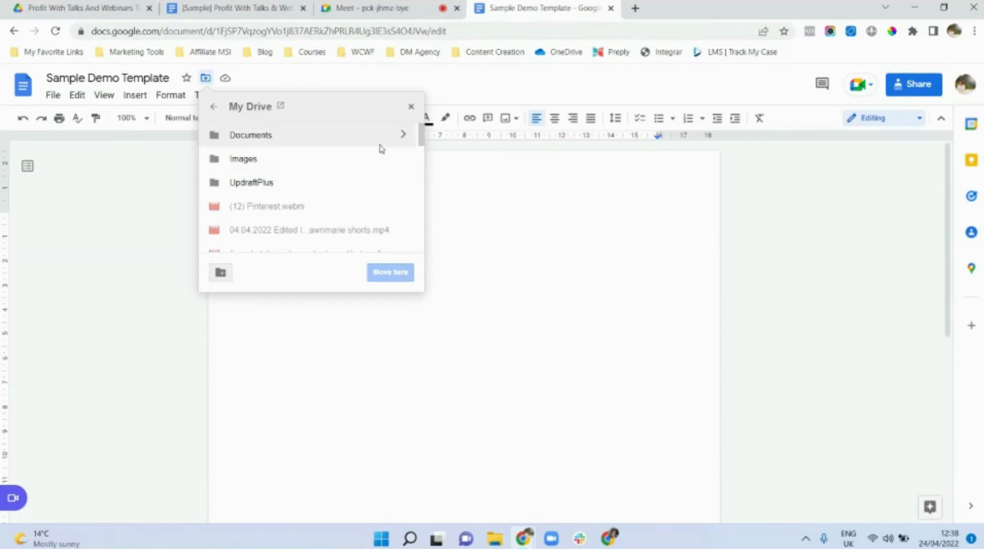
click(412, 107)
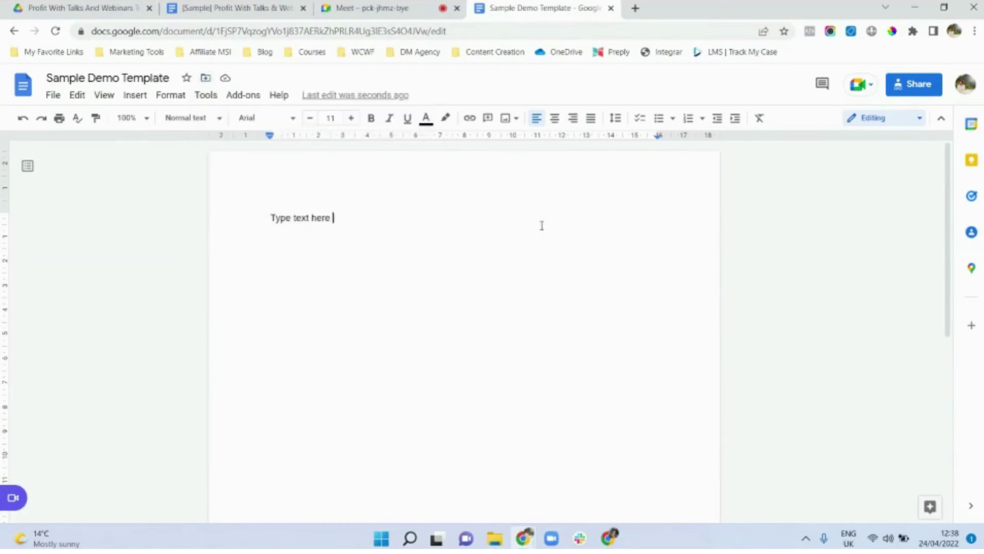
mouse_move(912, 91)
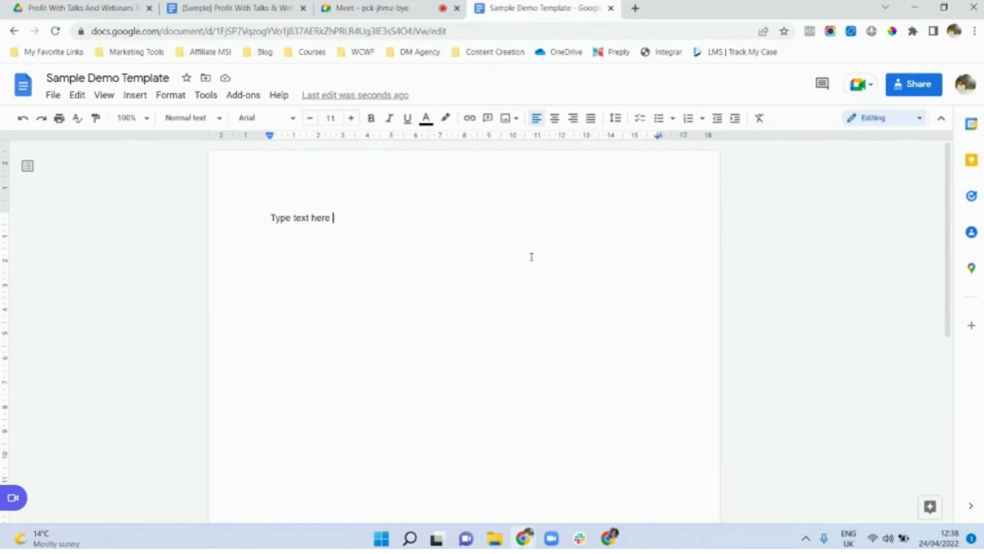
mouse_move(635, 8)
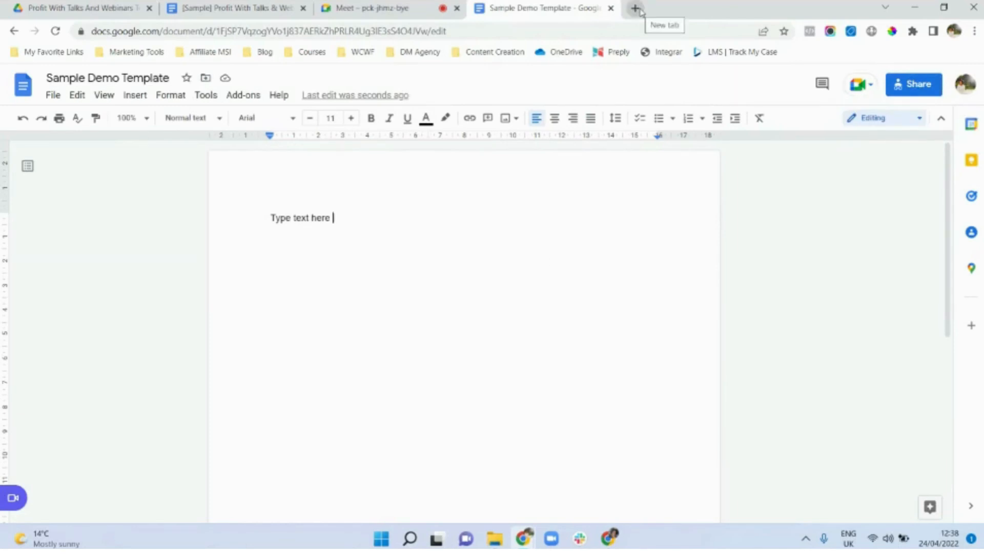
- Search 'google sheets' in a new tab and open the Google Sheets result
click(635, 8)
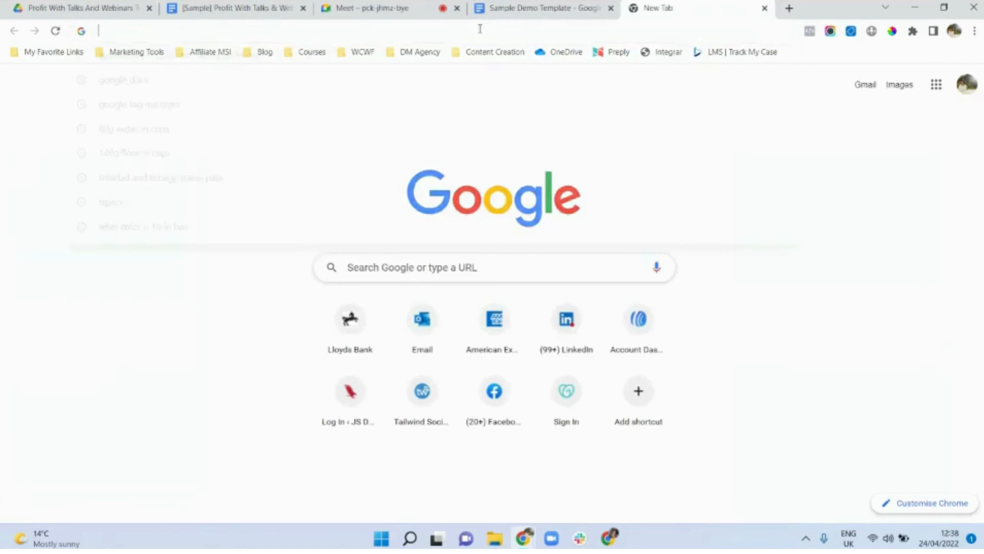
text(google p)
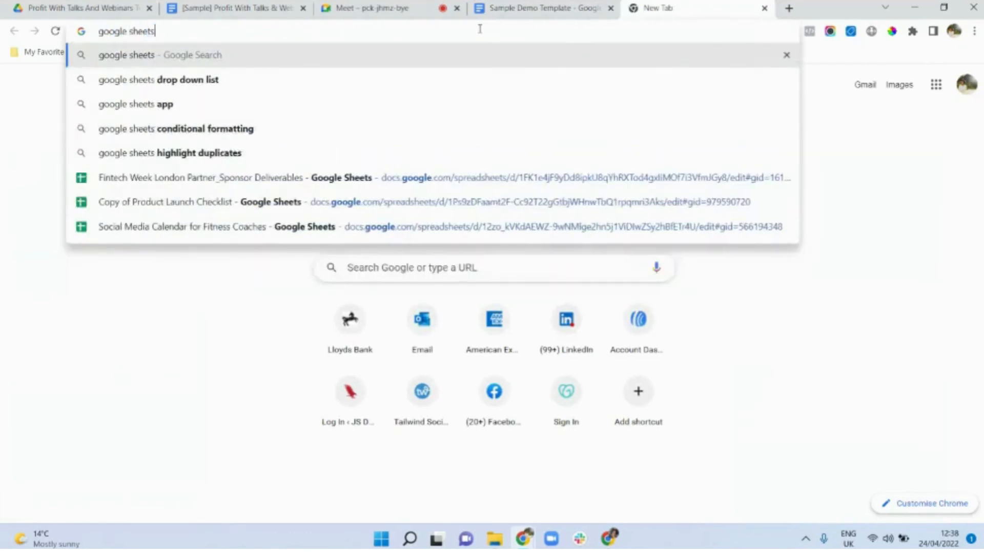
key(Enter)
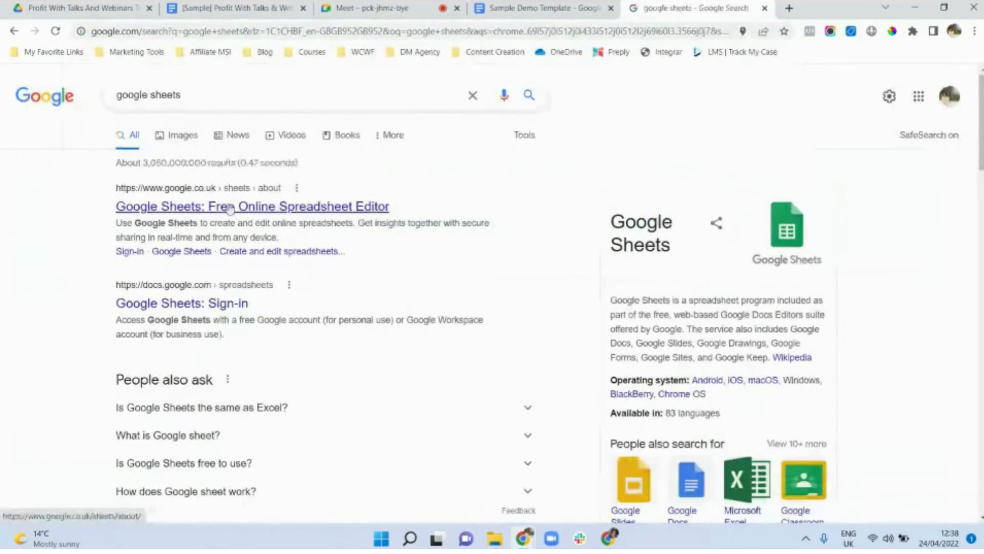
click(232, 206)
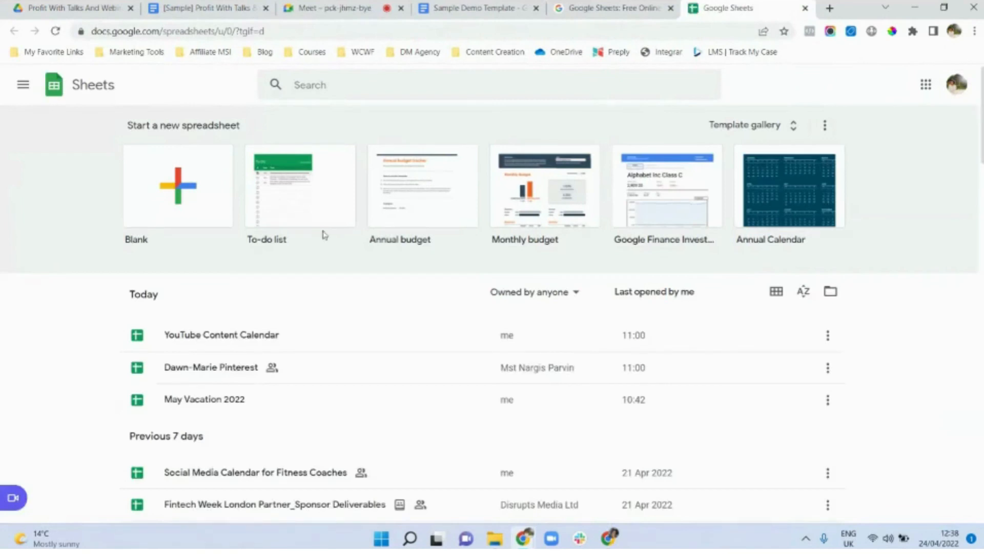
- Browse the Sheets template gallery, then switch back to the Sample Demo Template tab
click(422, 185)
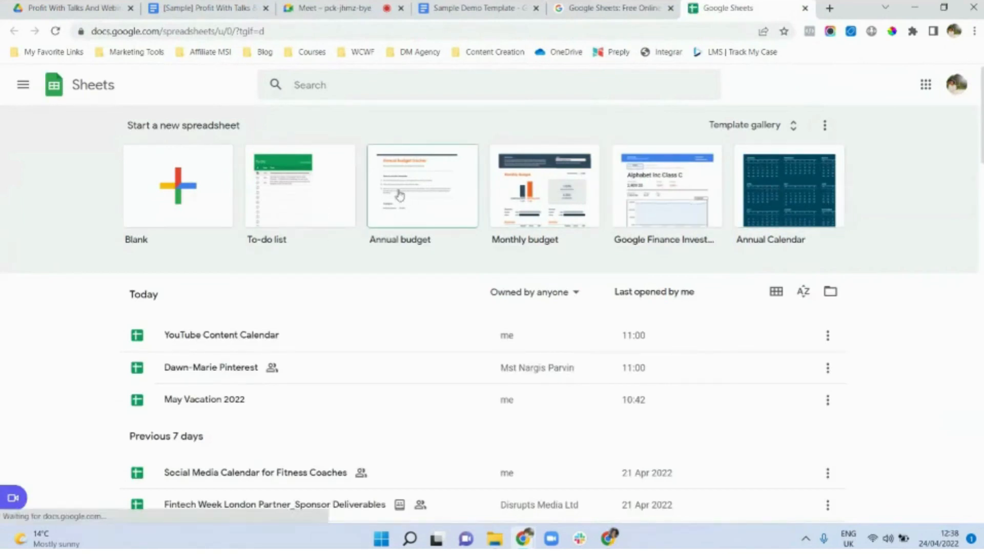
mouse_move(651, 199)
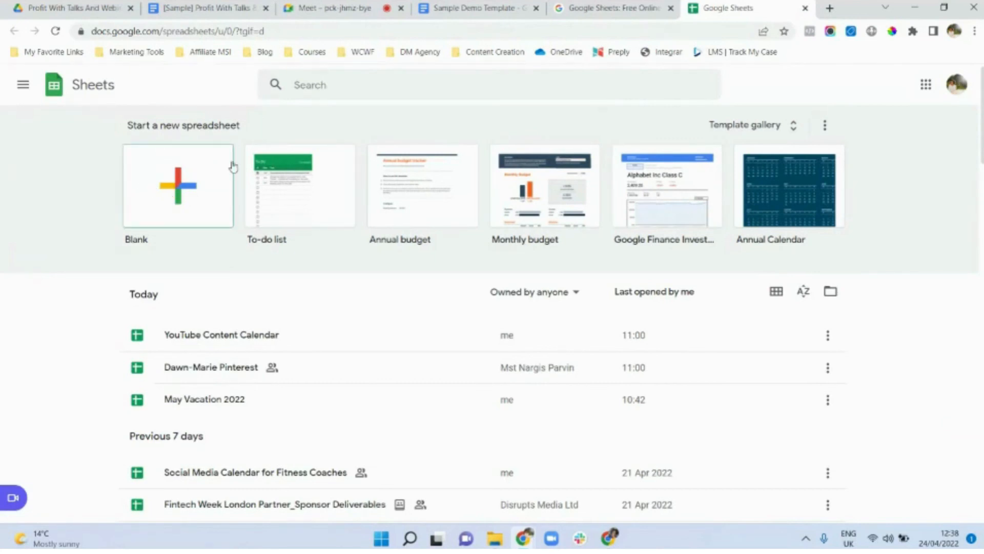
mouse_move(303, 143)
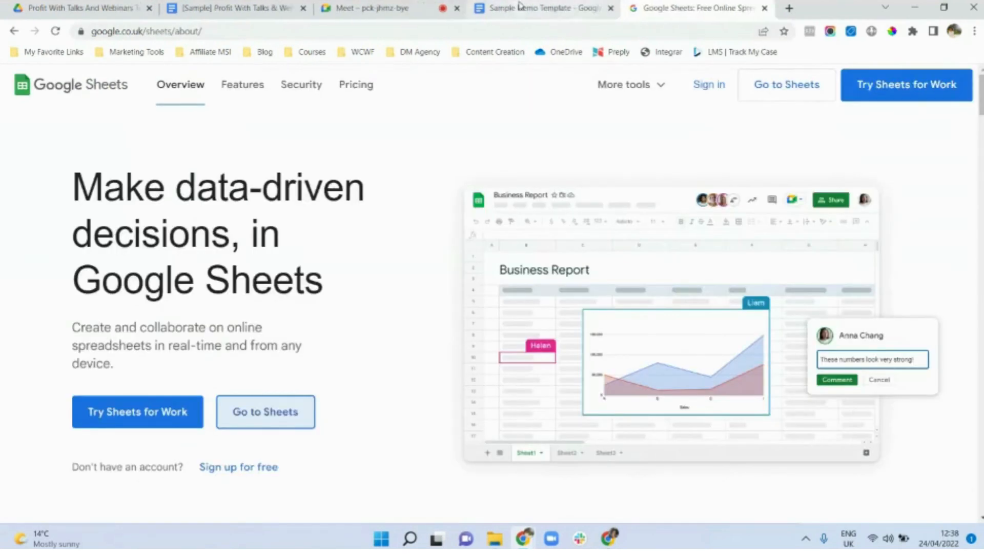
click(540, 9)
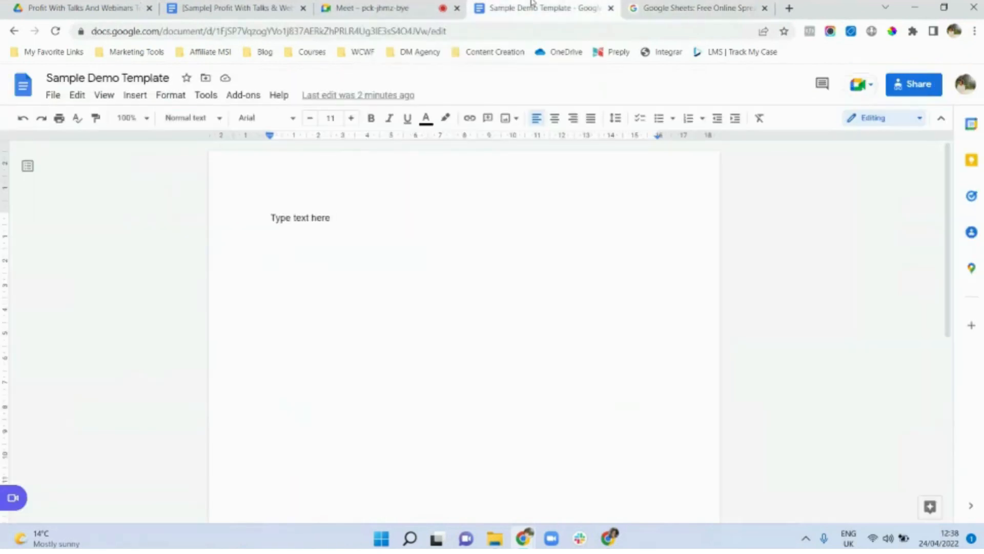